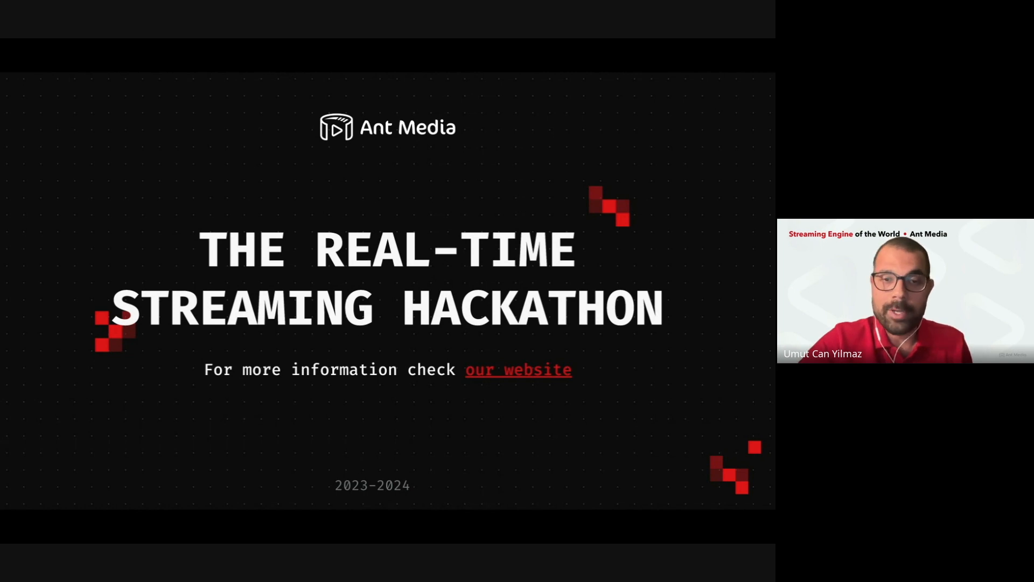
key(Right)
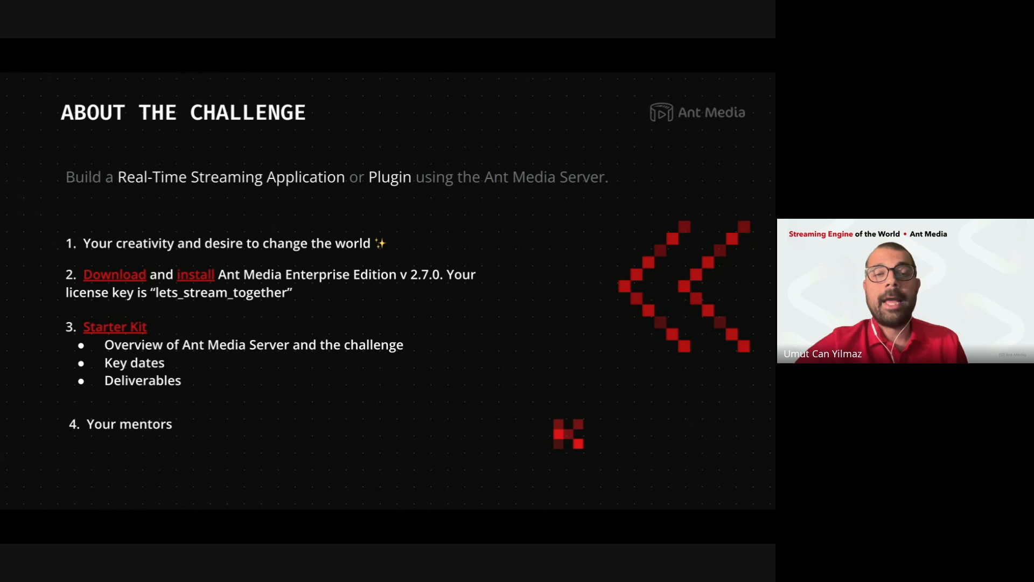
key(right)
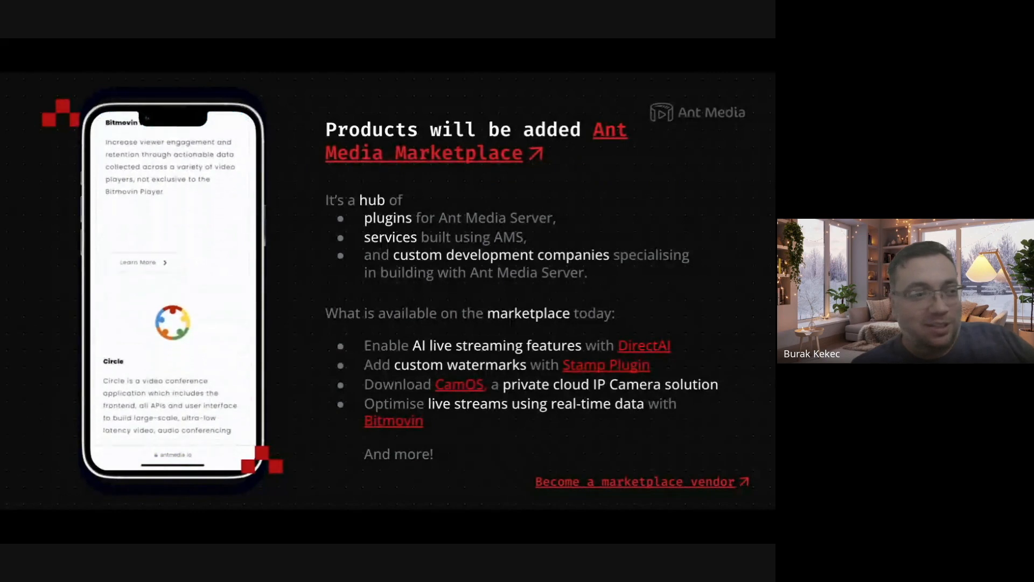
key(Right)
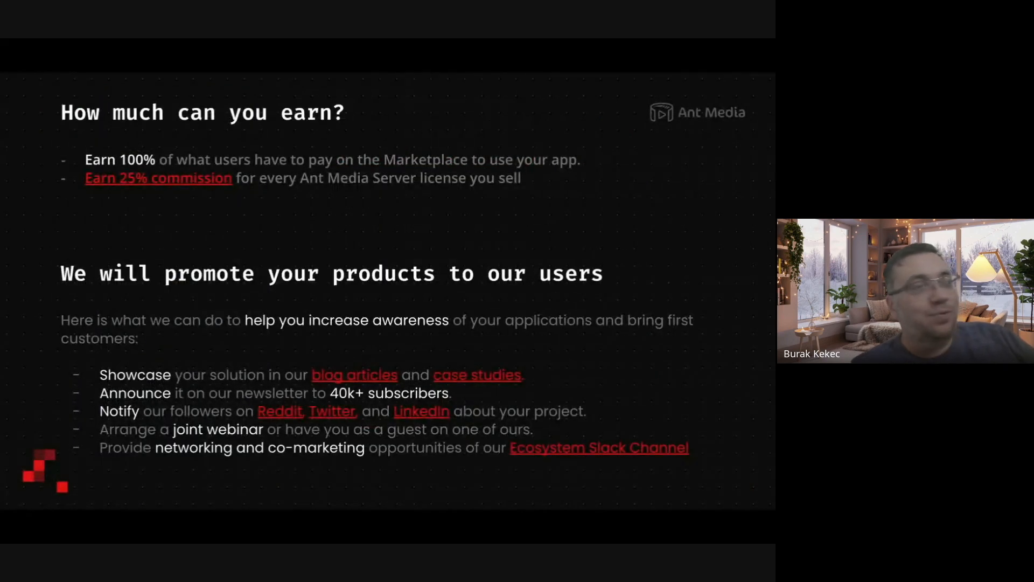